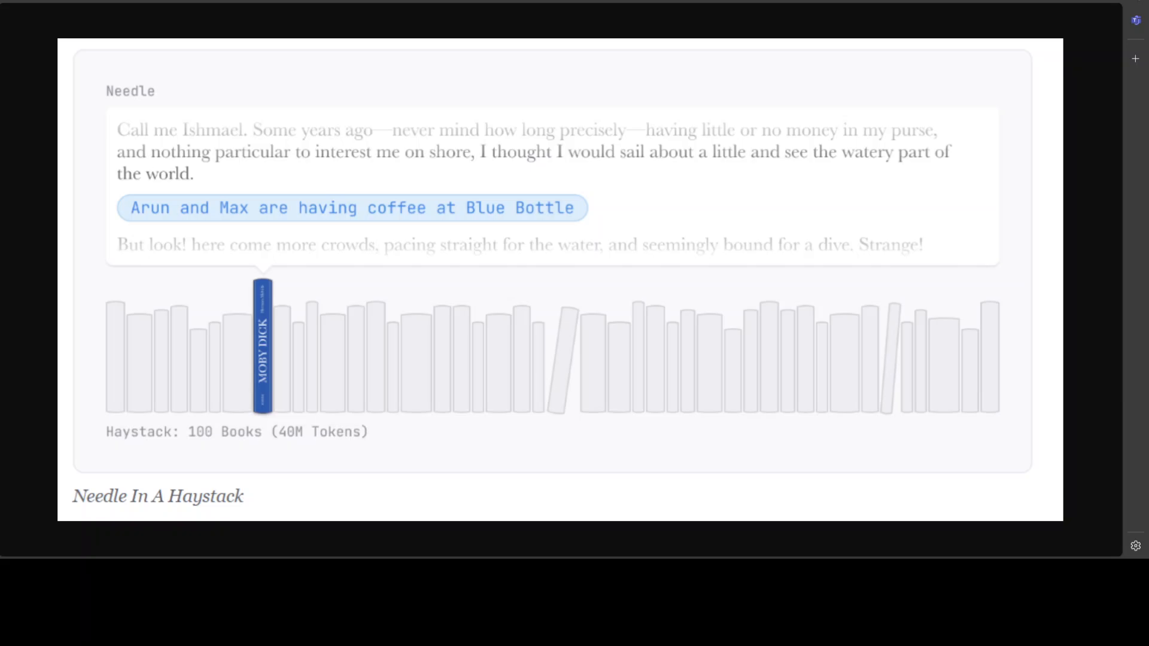
pyautogui.moveTo(768, 16)
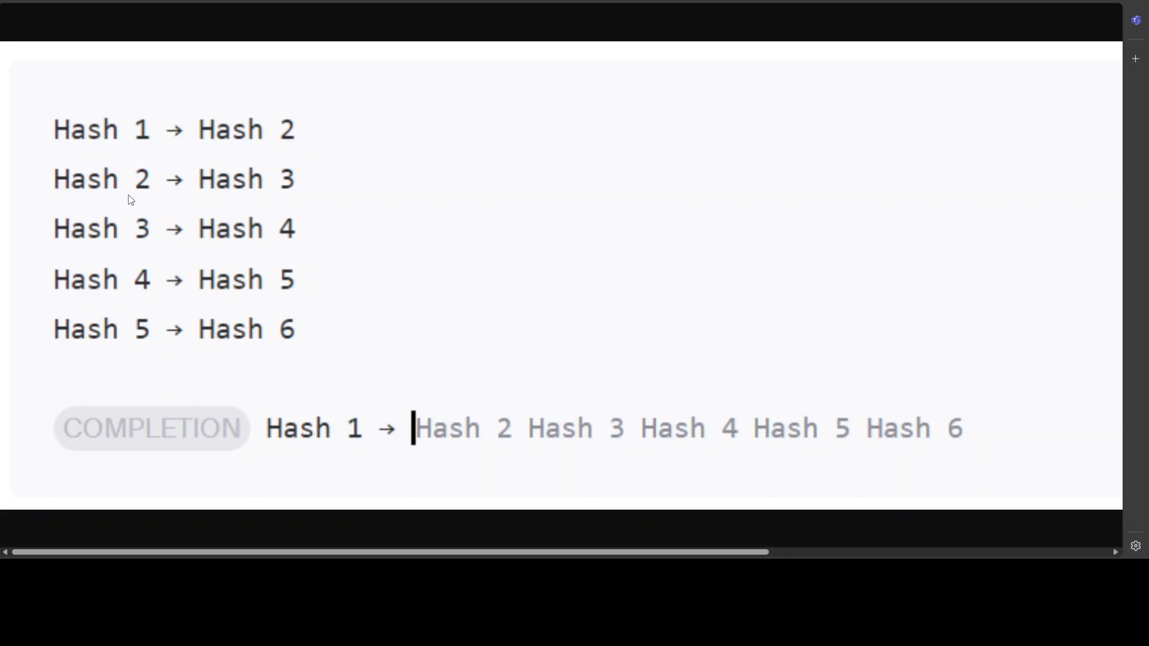
pyautogui.moveTo(280, 304)
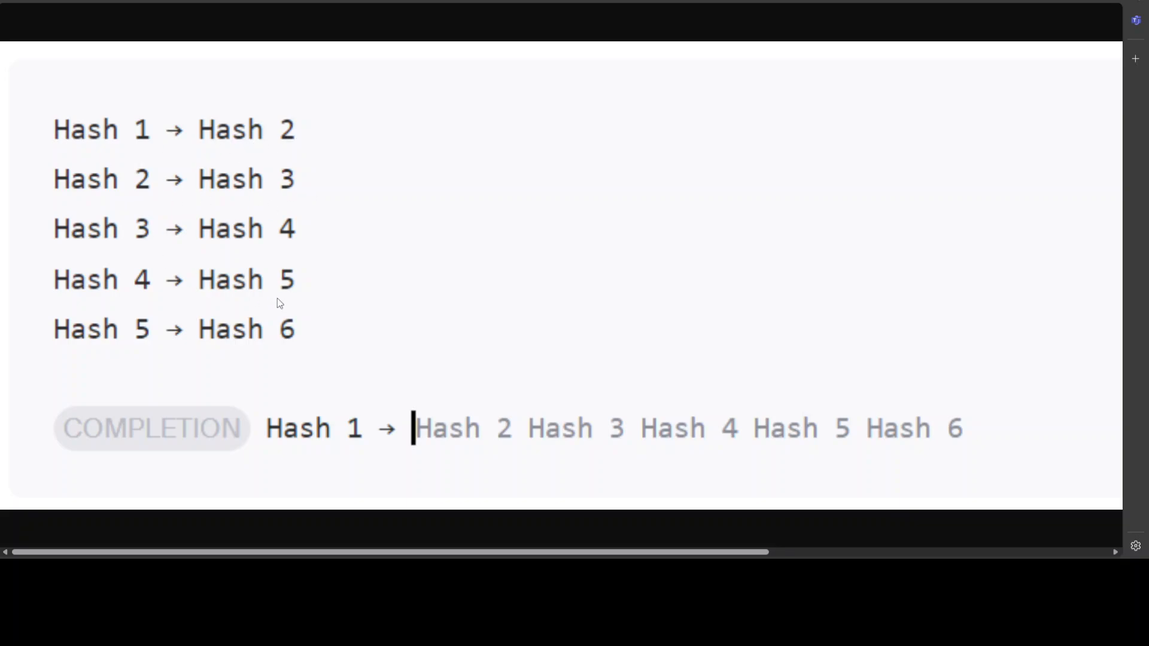
pyautogui.moveTo(347, 308)
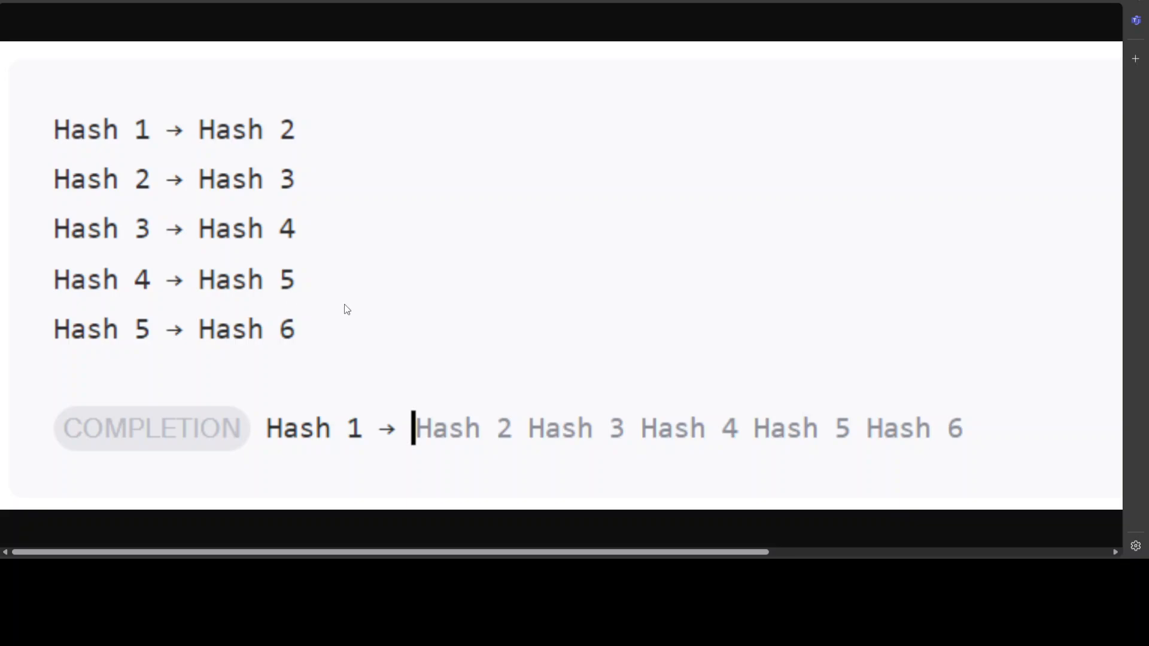
pyautogui.moveTo(387, 448)
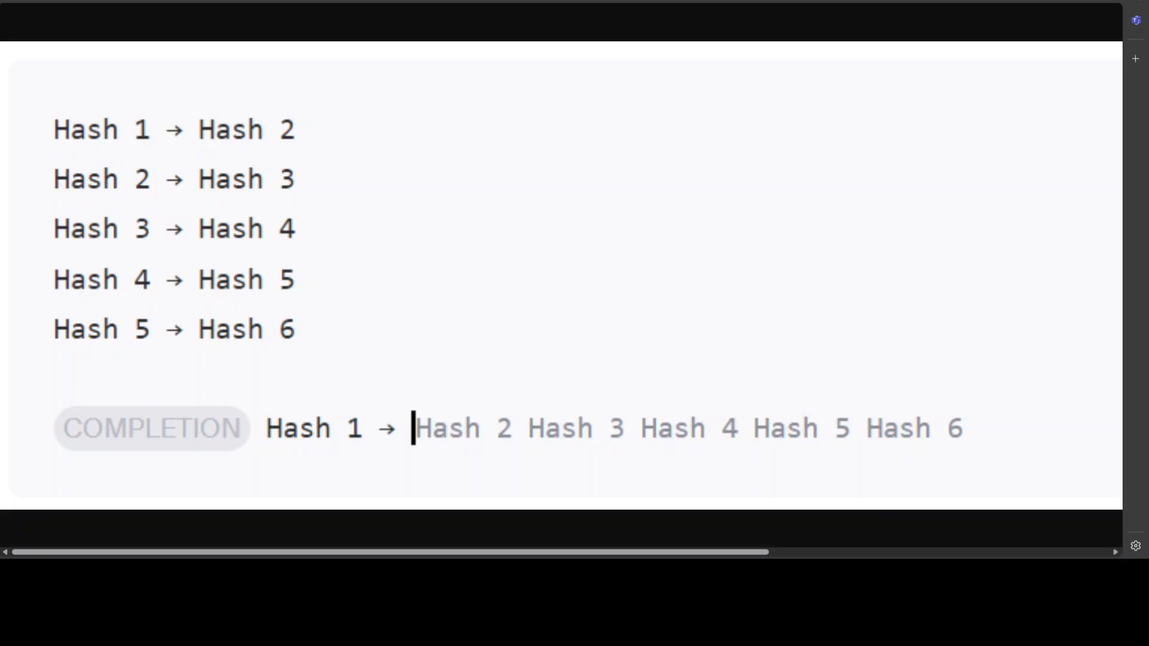
pyautogui.moveTo(203, 216)
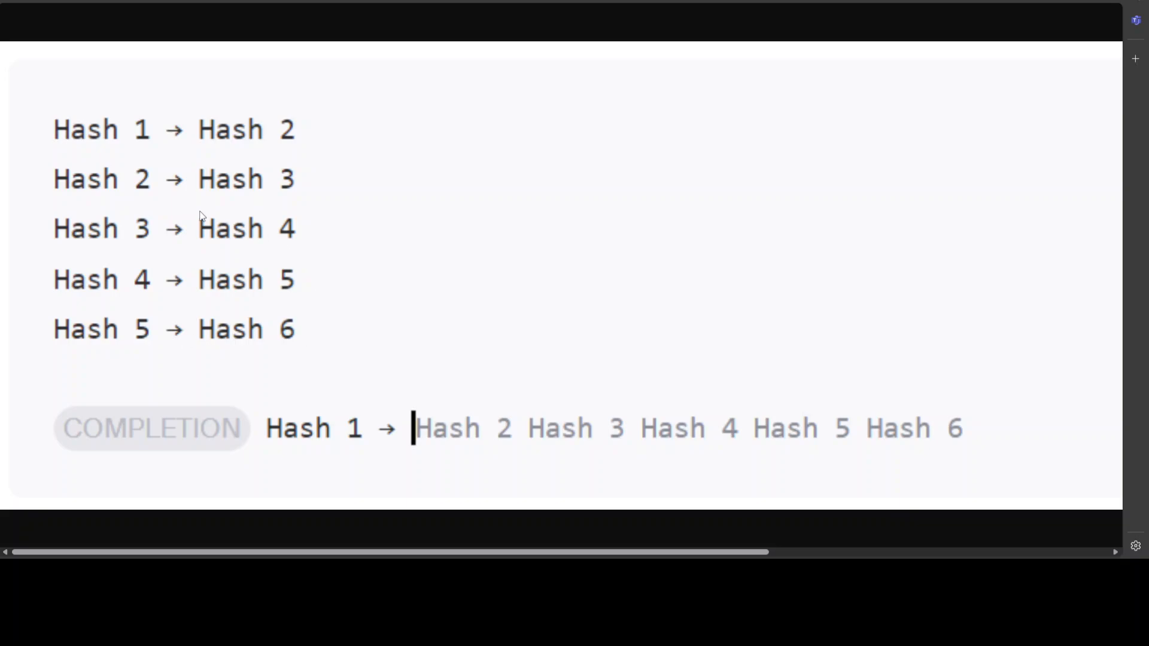
pyautogui.moveTo(292, 240)
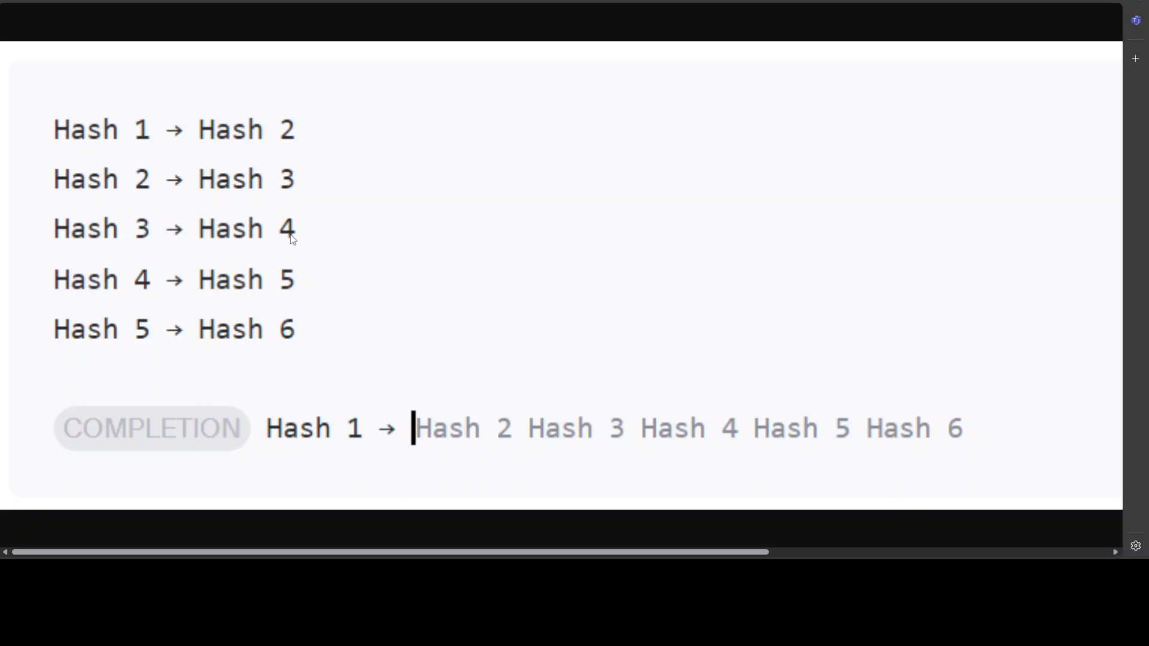
pyautogui.moveTo(333, 241)
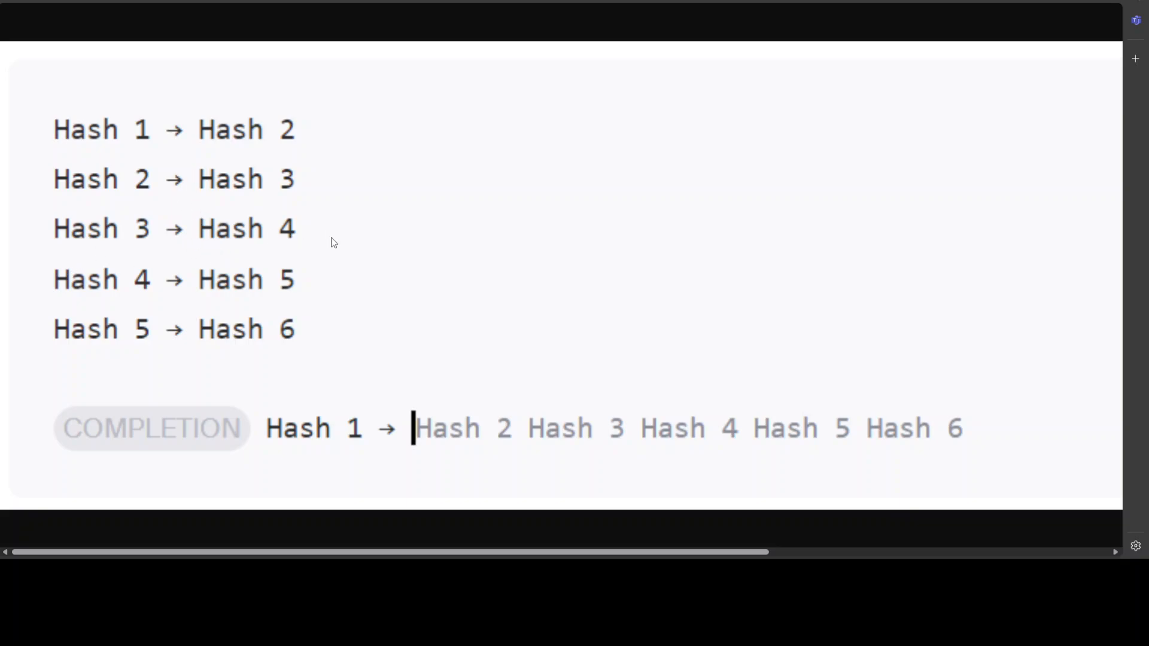
pyautogui.moveTo(512, 306)
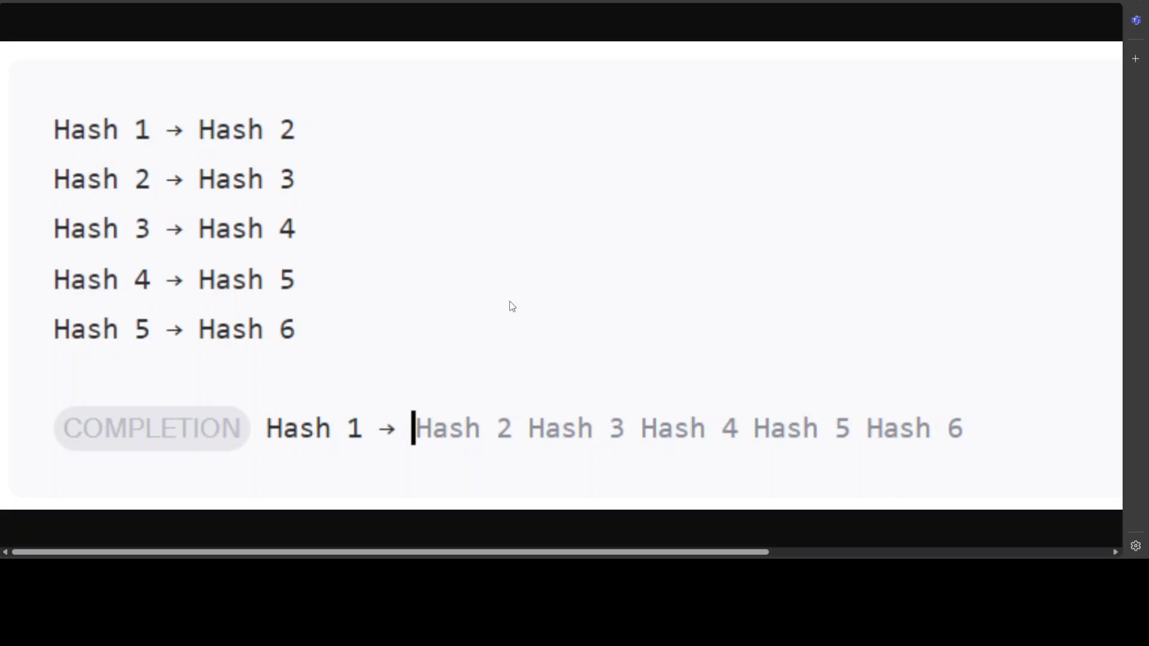
pyautogui.moveTo(581, 279)
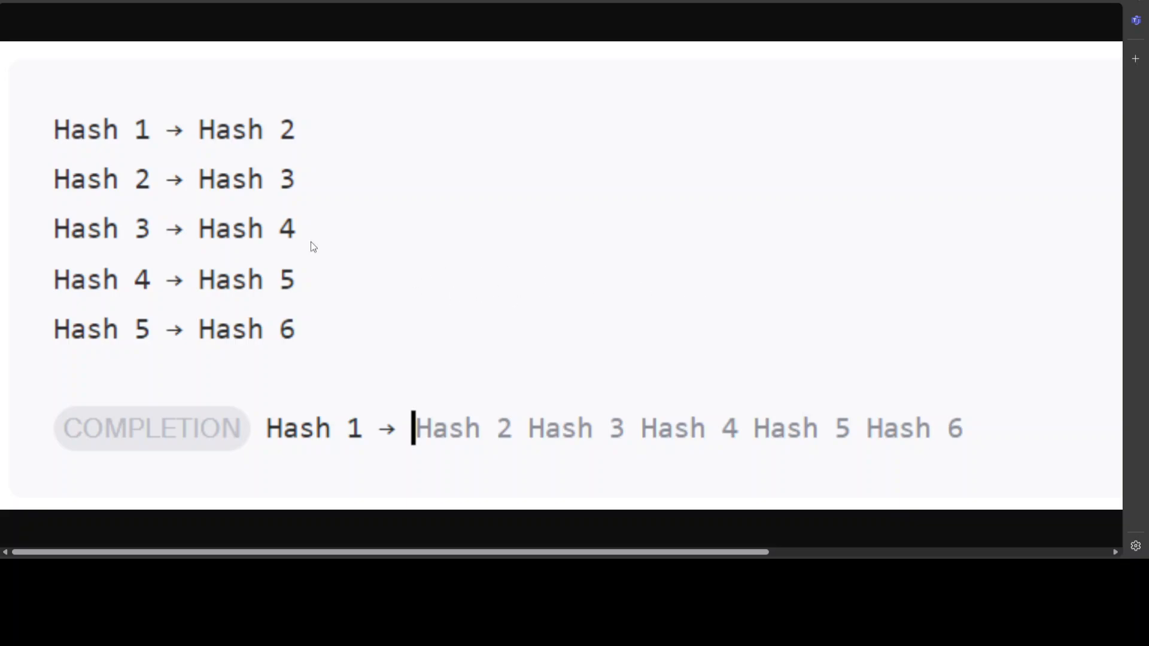
pyautogui.moveTo(224, 168)
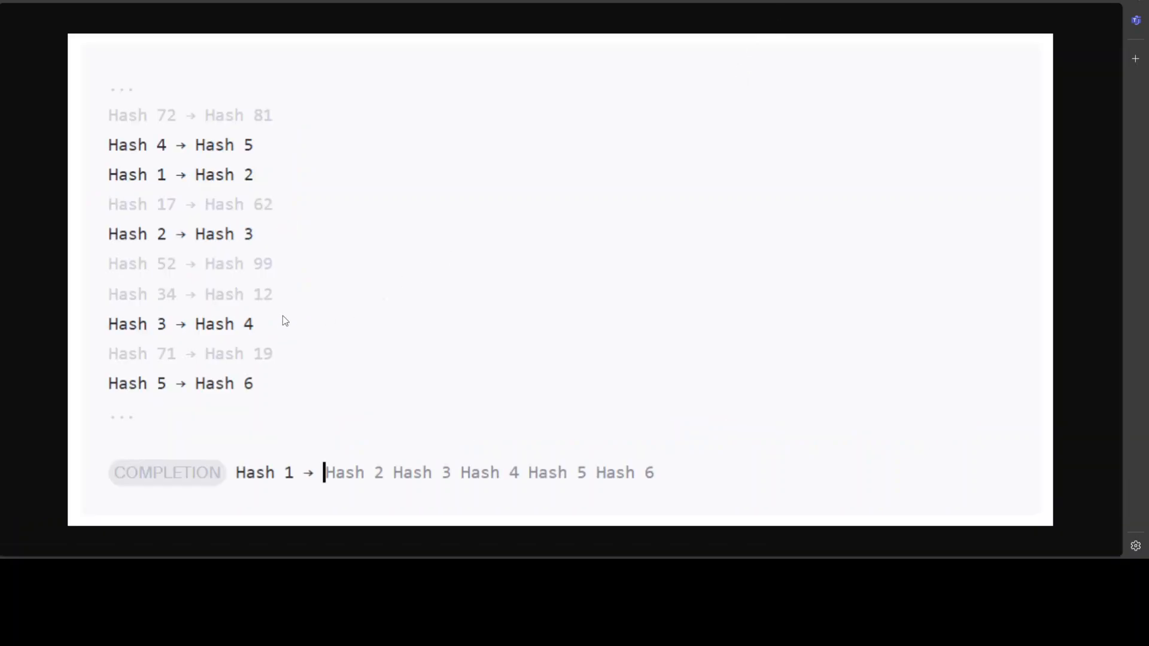
pyautogui.moveTo(664, 316)
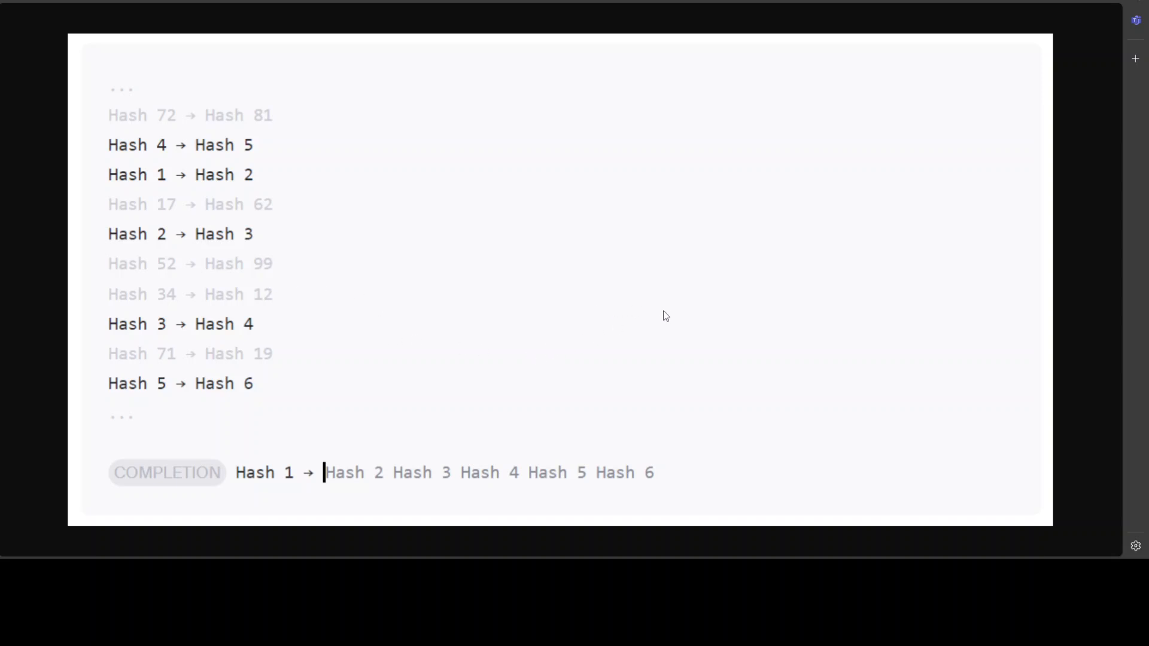
pyautogui.moveTo(675, 303)
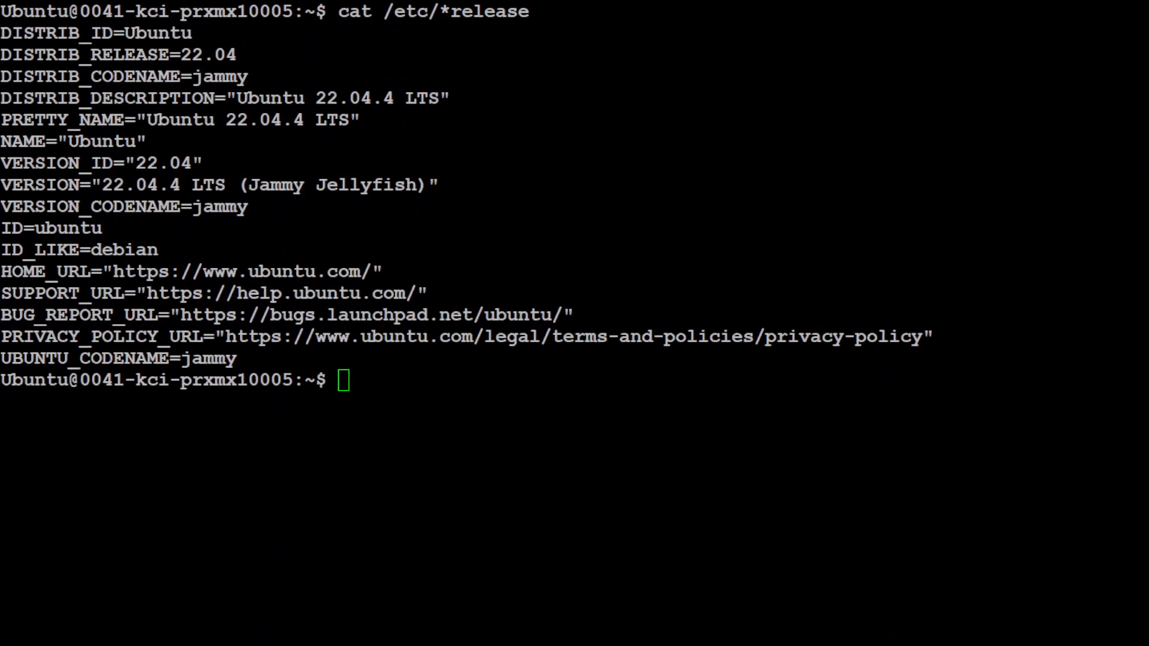
# Clear the OS release output from the terminal with the clear command
pyautogui.write('clear')
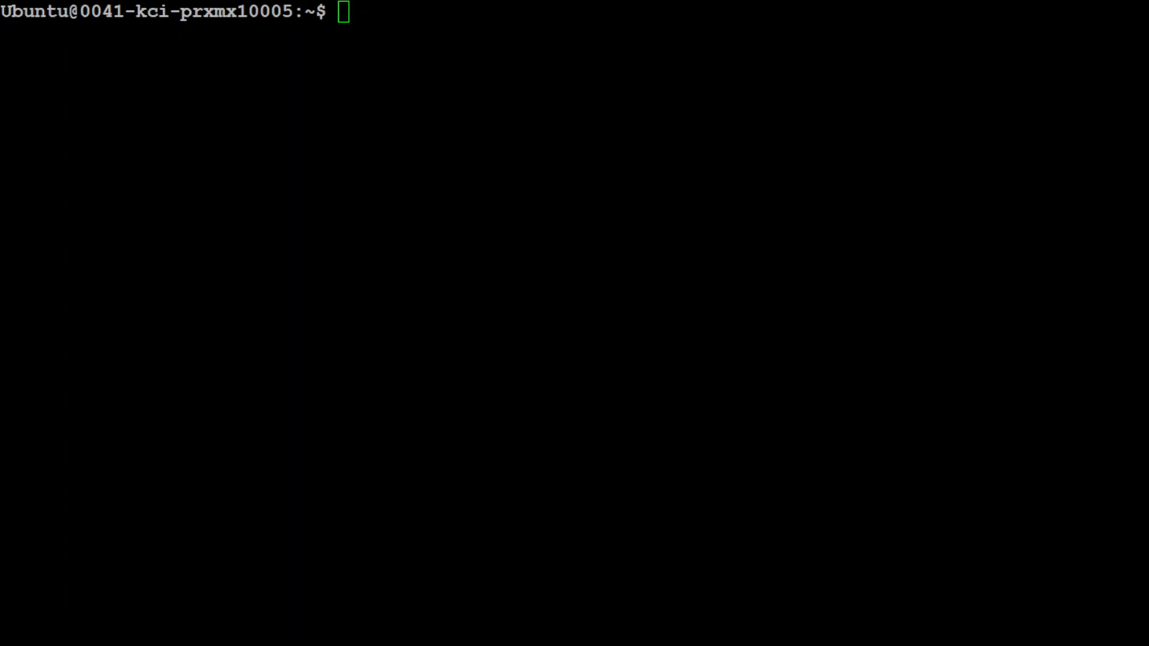
# Create and activate the 'hashhop' Python 3.11 conda environment, then clone magicproduct/hash-hop and enter it
pyautogui.write('conda create -n hashhop python=3.11 -y && conda activate hashhop')
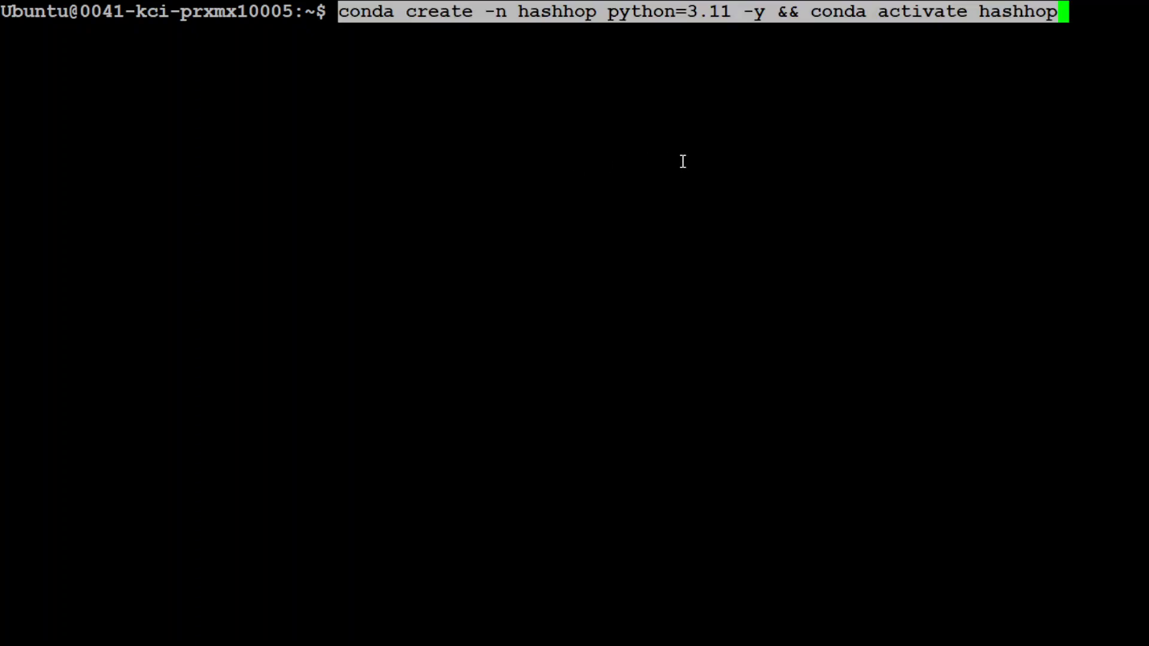
pyautogui.press('Return')
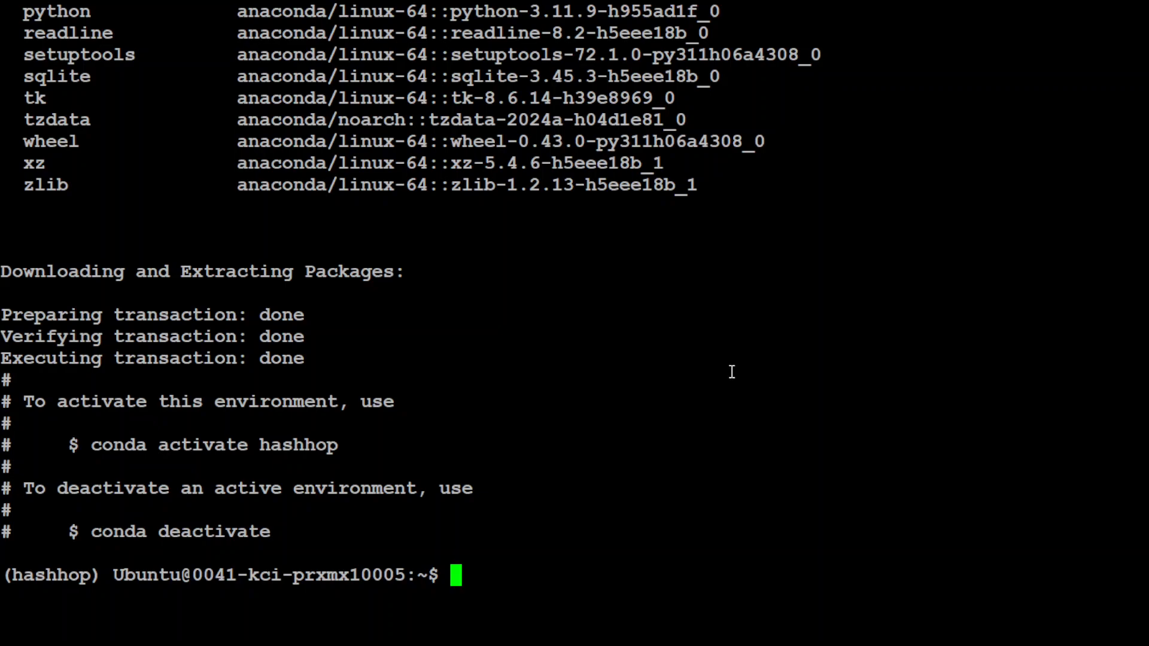
pyautogui.write('git clone git@github.com:magicproduct/hash-hop.git && cd hash-hop')
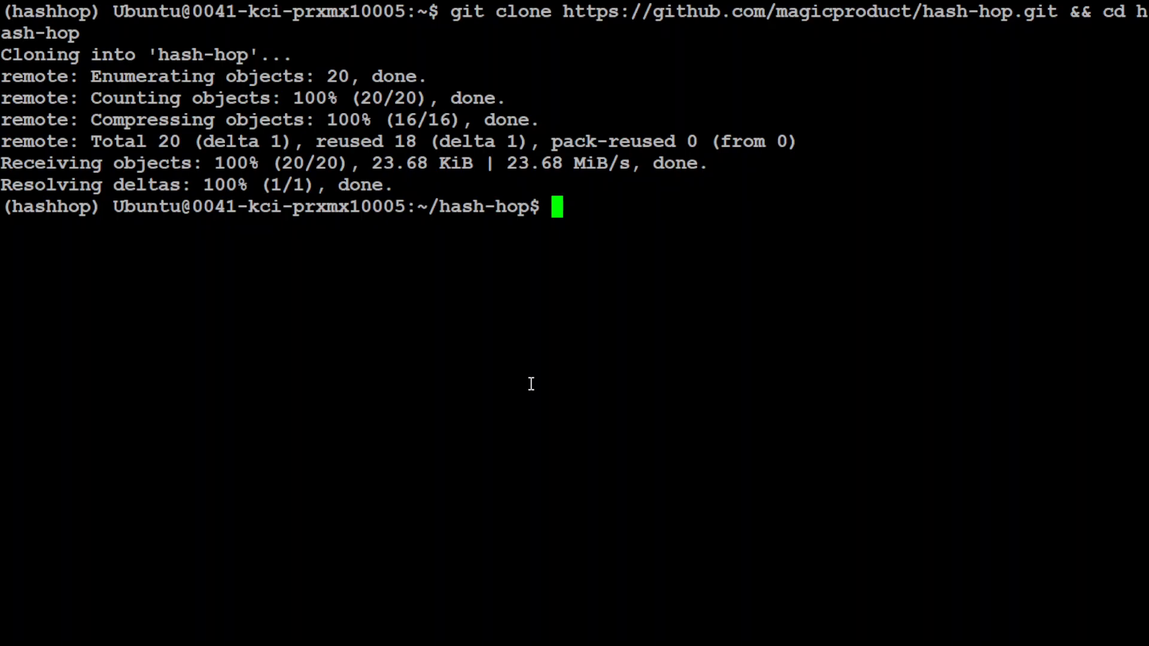
pyautogui.moveTo(614, 201)
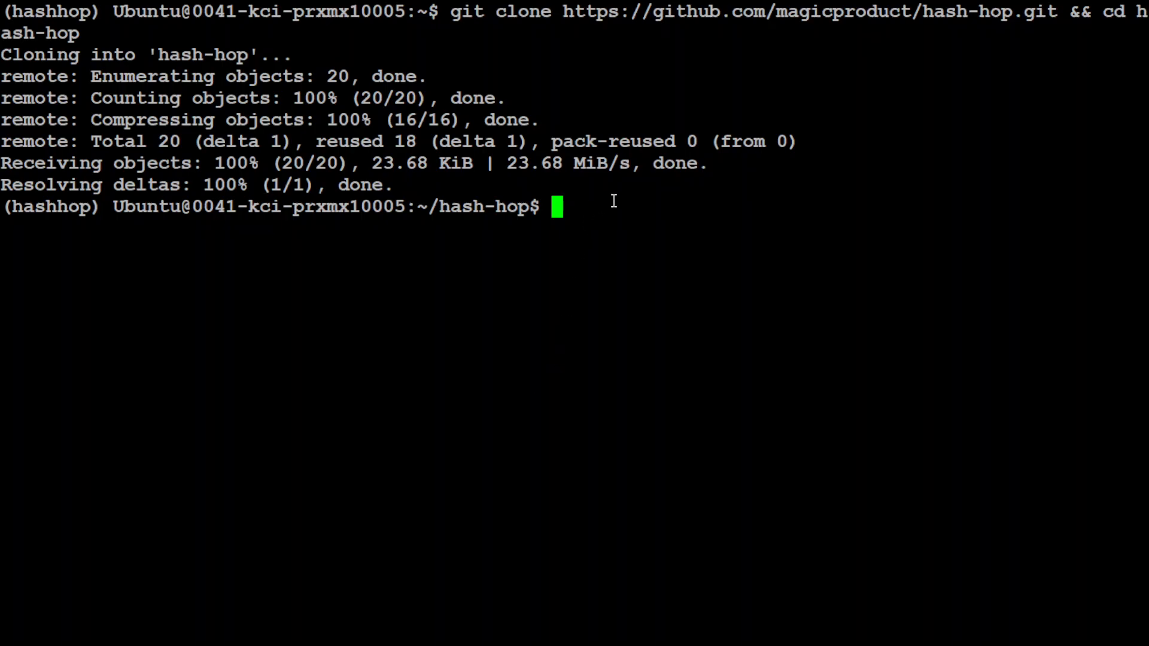
pyautogui.moveTo(650, 200)
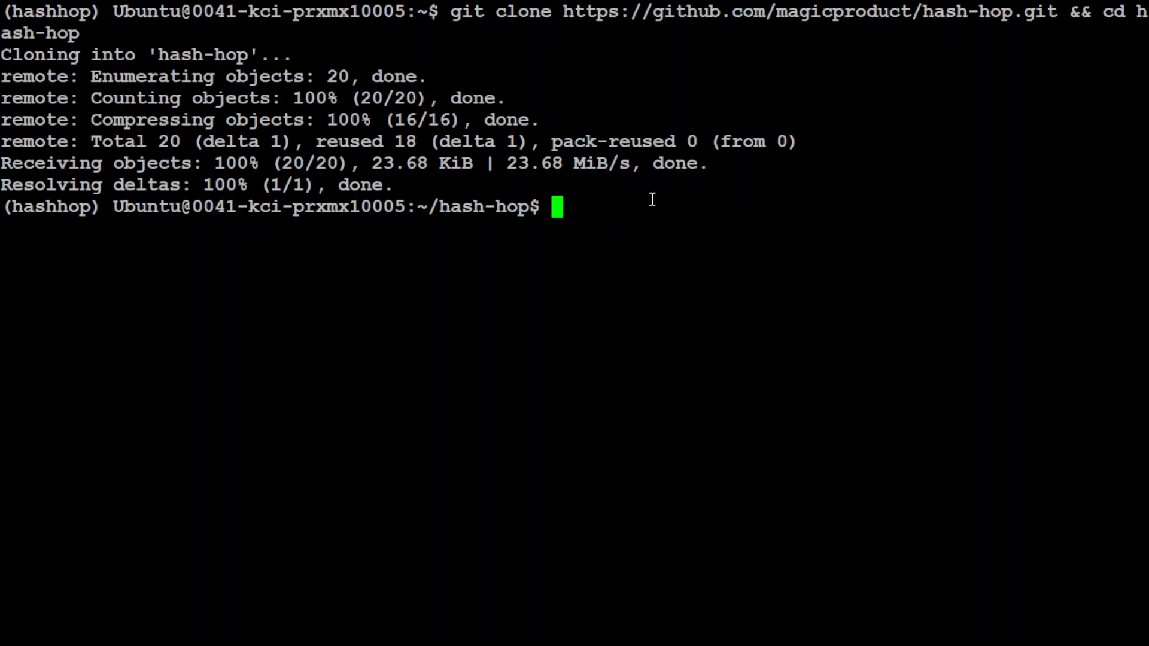
pyautogui.moveTo(545, 362)
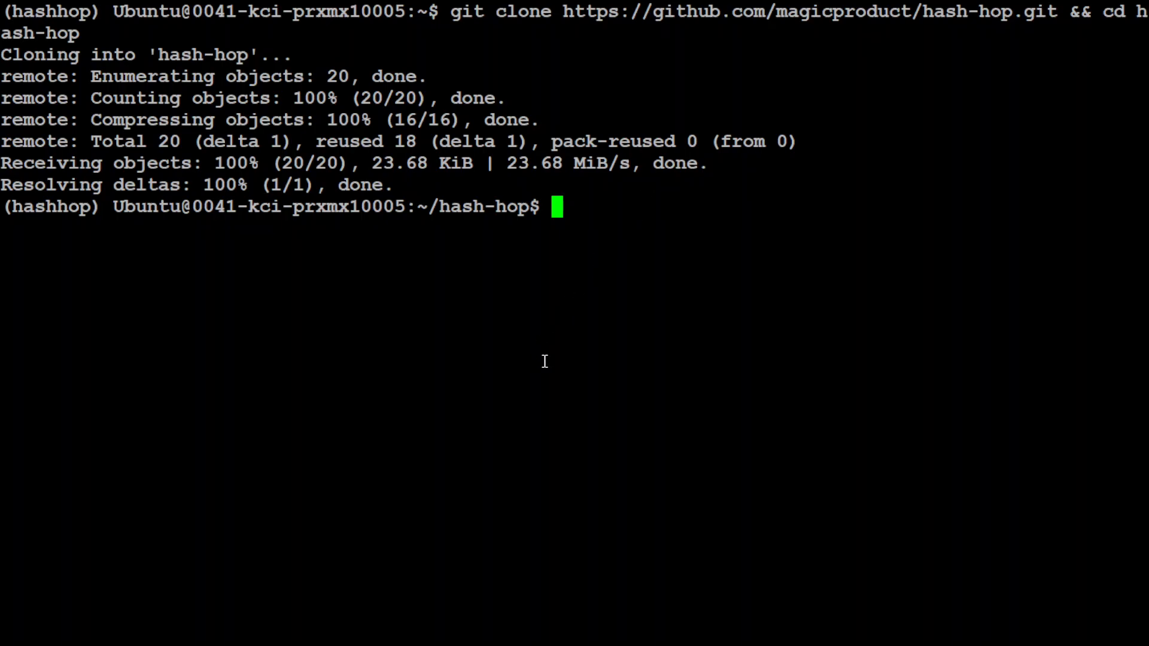
# Install Poetry with the official install.python-poetry.org script and check it with poetry --version
pyautogui.write('curl -sSL https://install.python-poetry.org | python3 -')
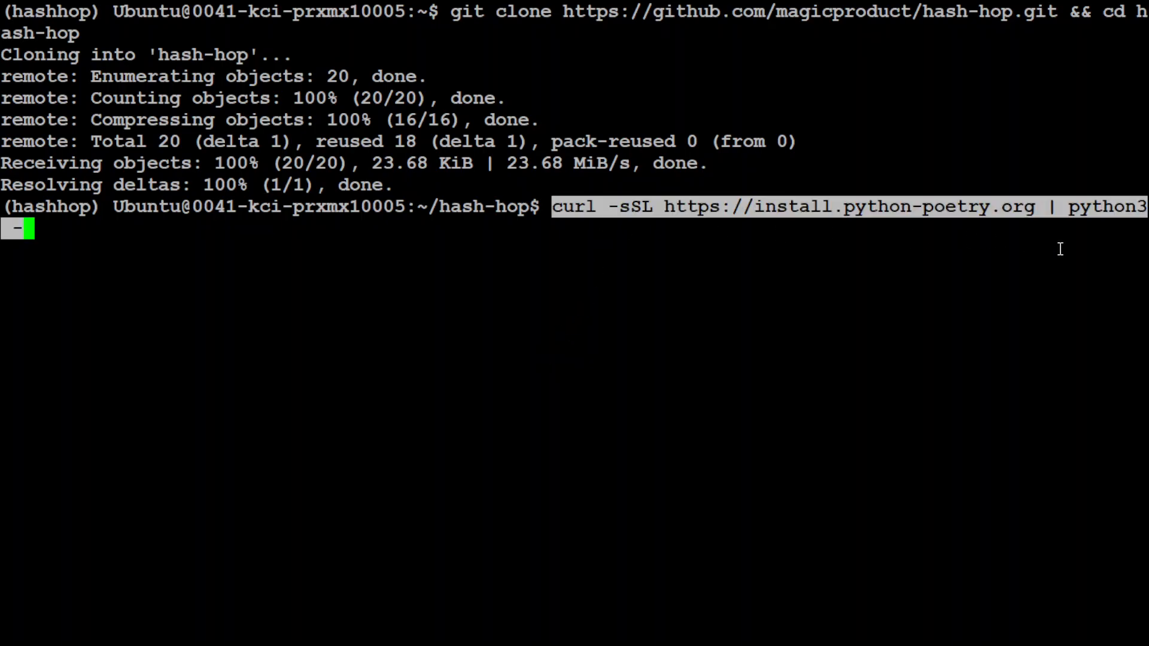
pyautogui.press('Enter')
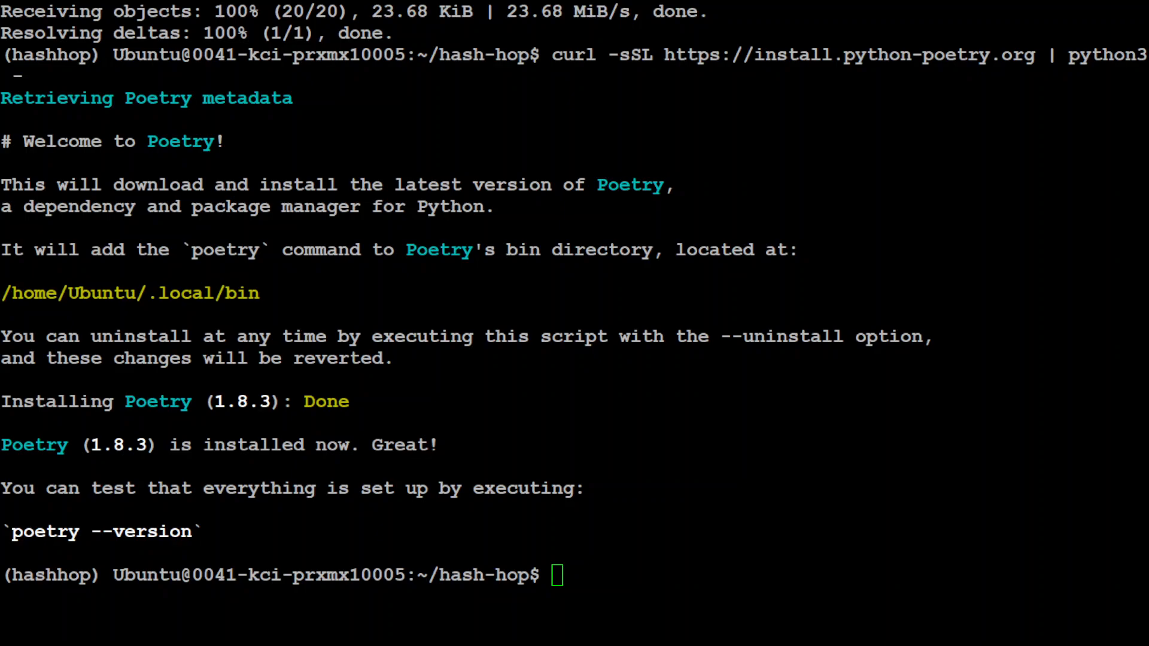
pyautogui.write('po')
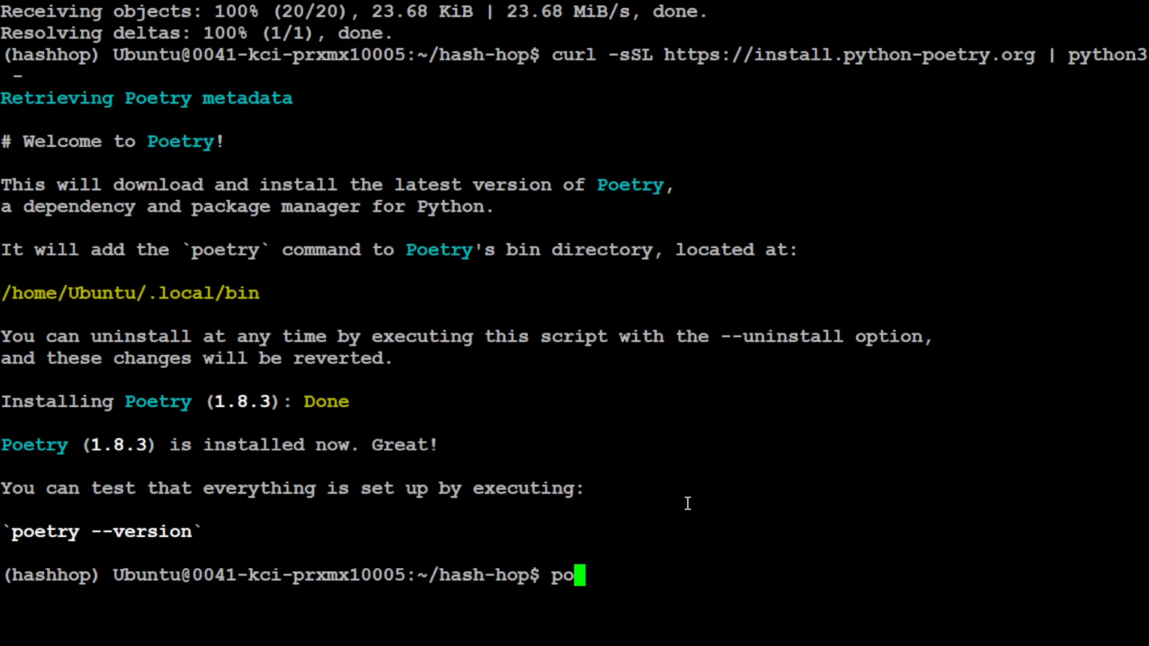
pyautogui.write('etry --version')
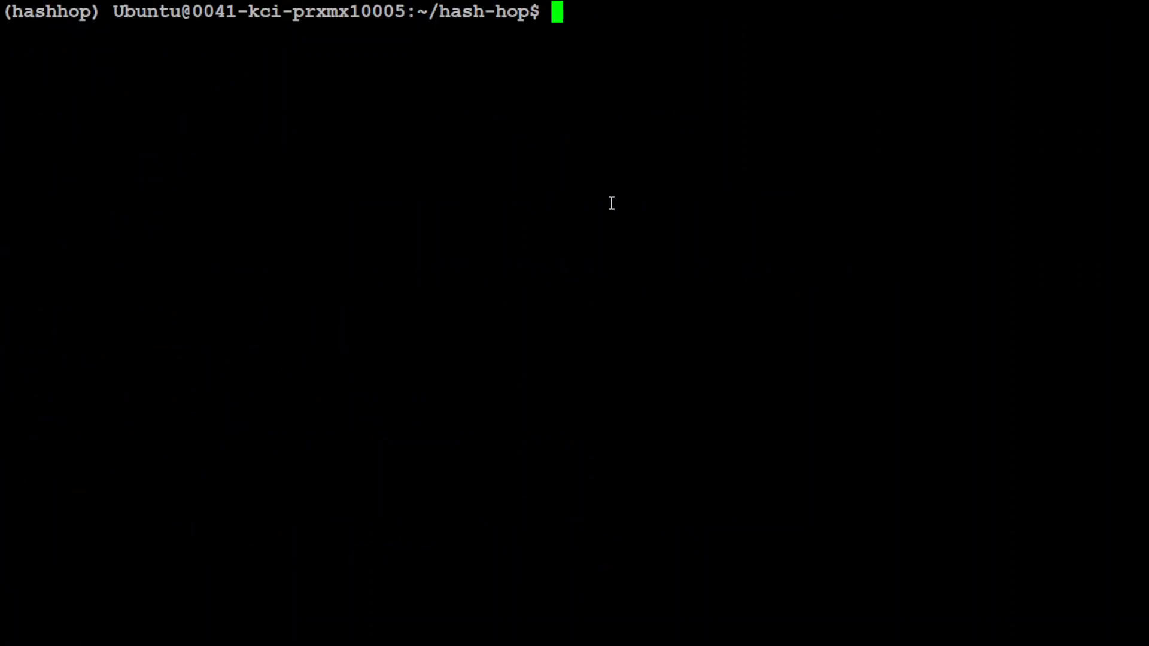
# Run poetry install in the hash-hop folder to install project dependencies
pyautogui.write('poetry install')
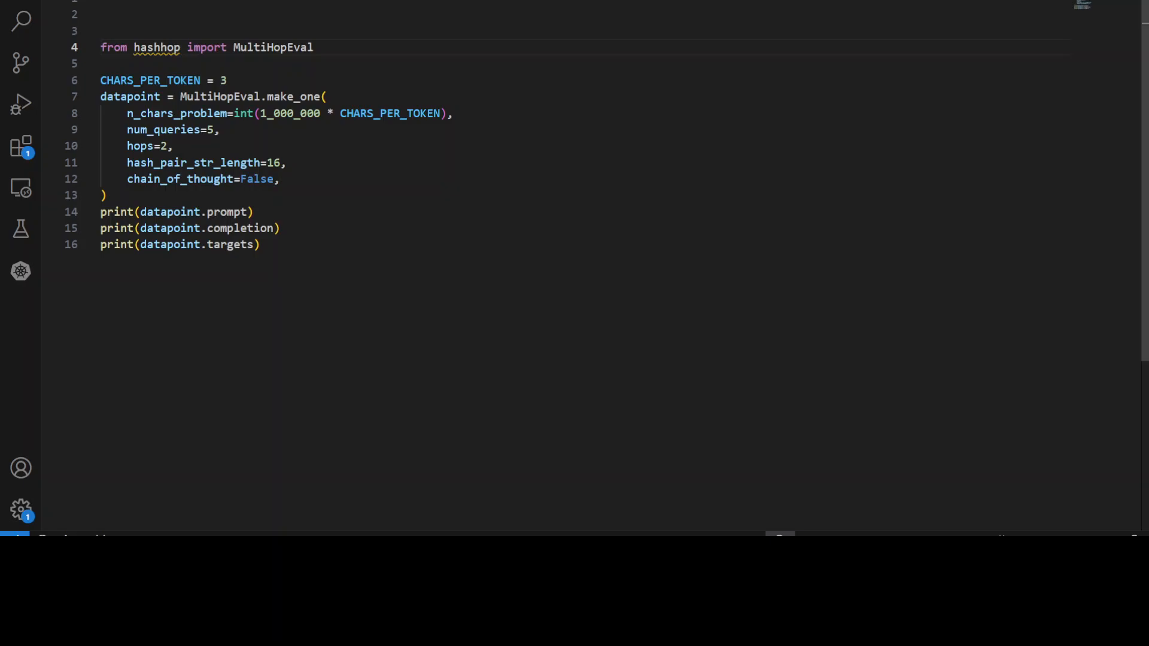
# Highlight the hash_pair_str_length argument value in the MultiHopEval datapoint script
pyautogui.moveTo(199, 163); pyautogui.dragTo(288, 163)
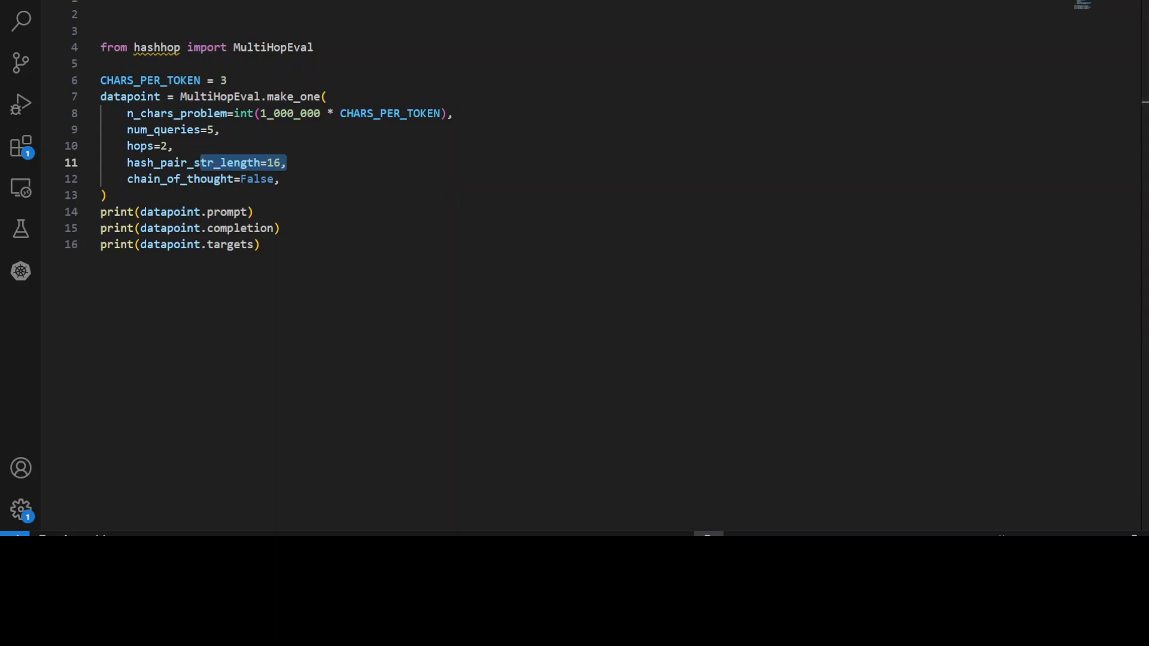
pyautogui.moveTo(558, 146)
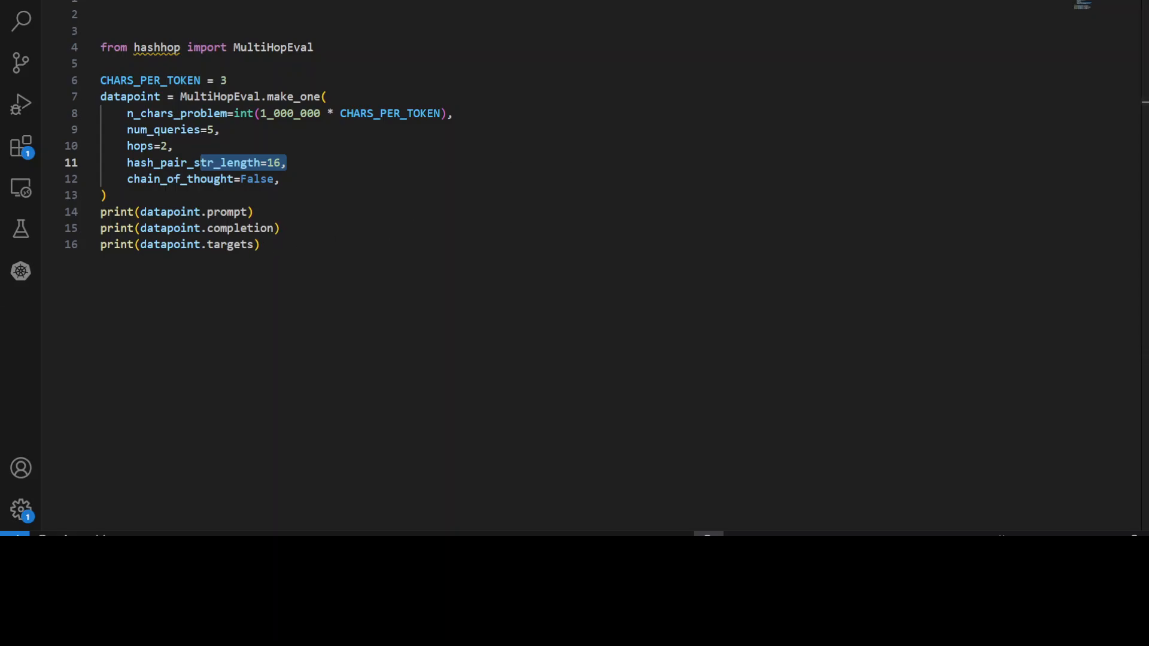
pyautogui.moveTo(286, 214)
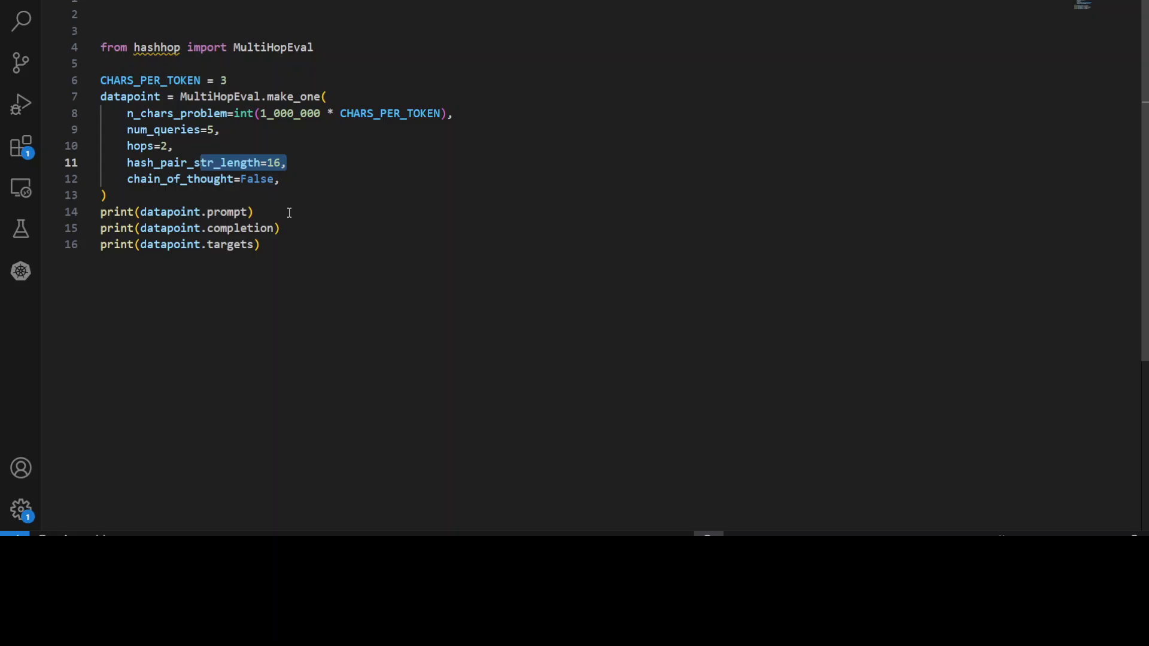
pyautogui.moveTo(299, 216)
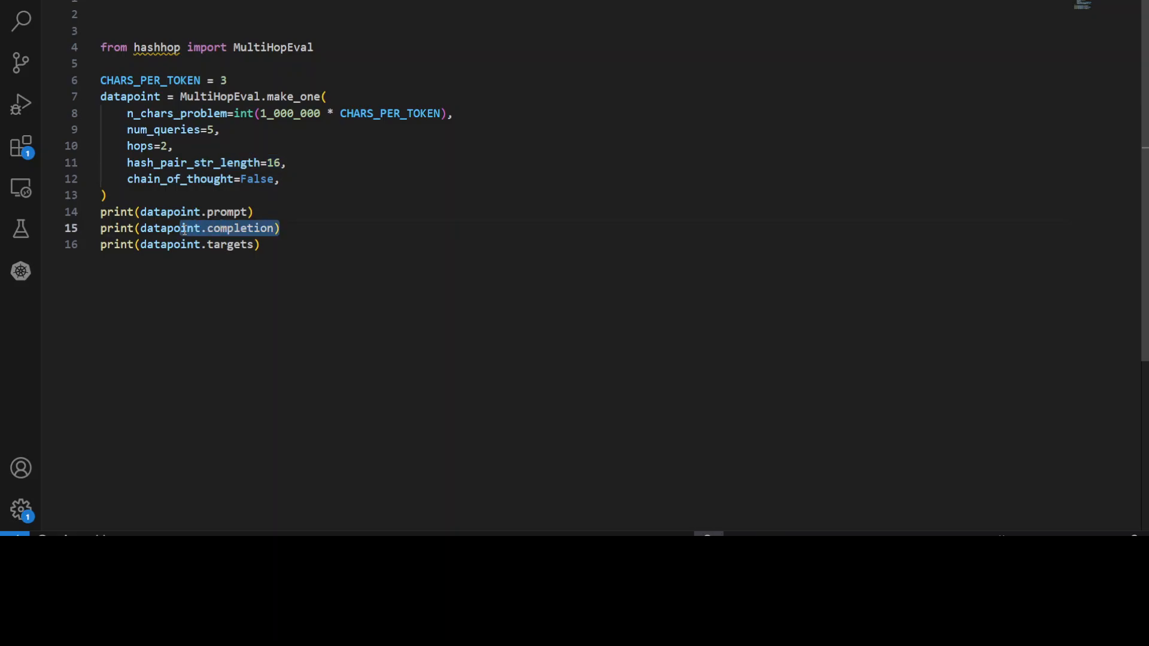
pyautogui.moveTo(352, 250)
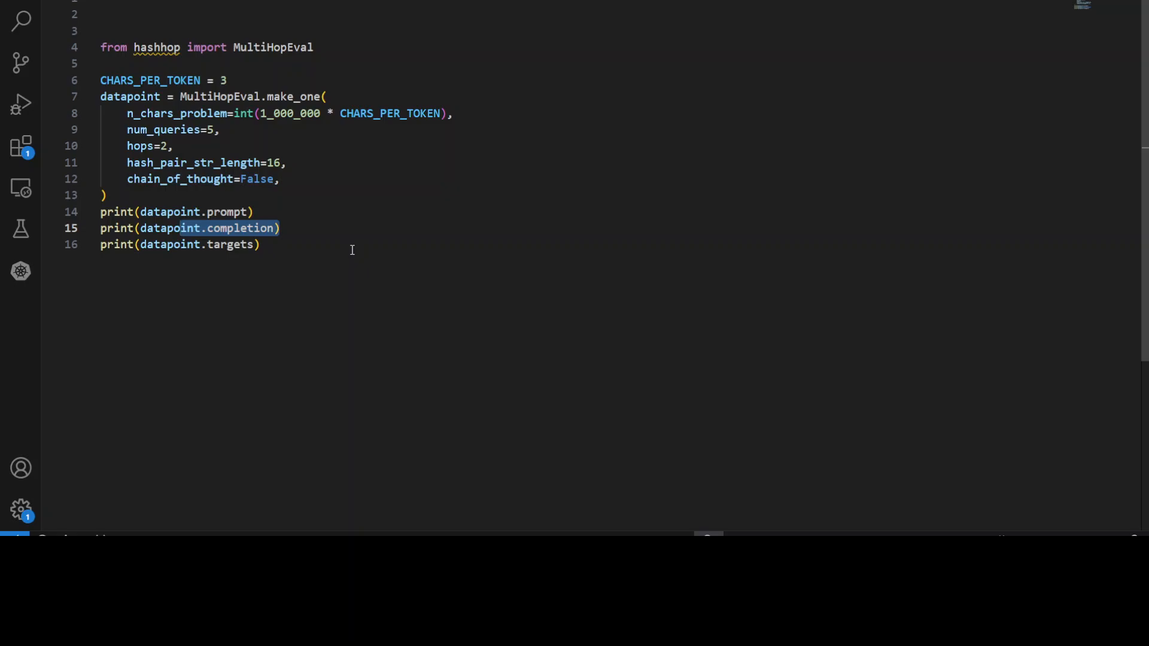
pyautogui.moveTo(229, 481)
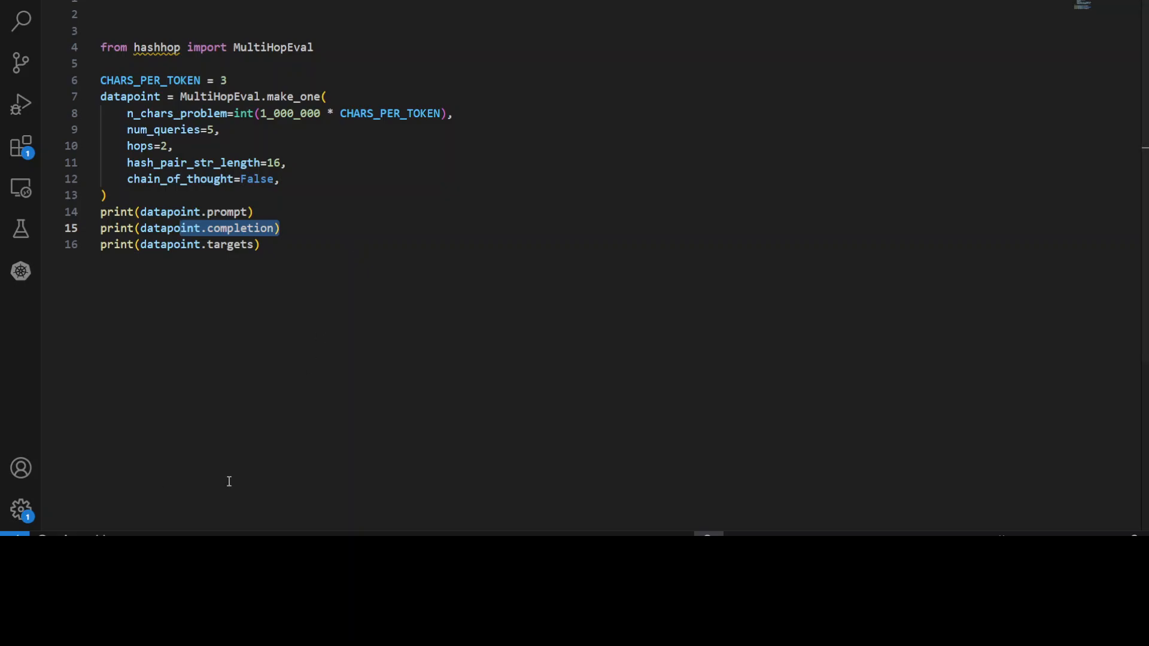